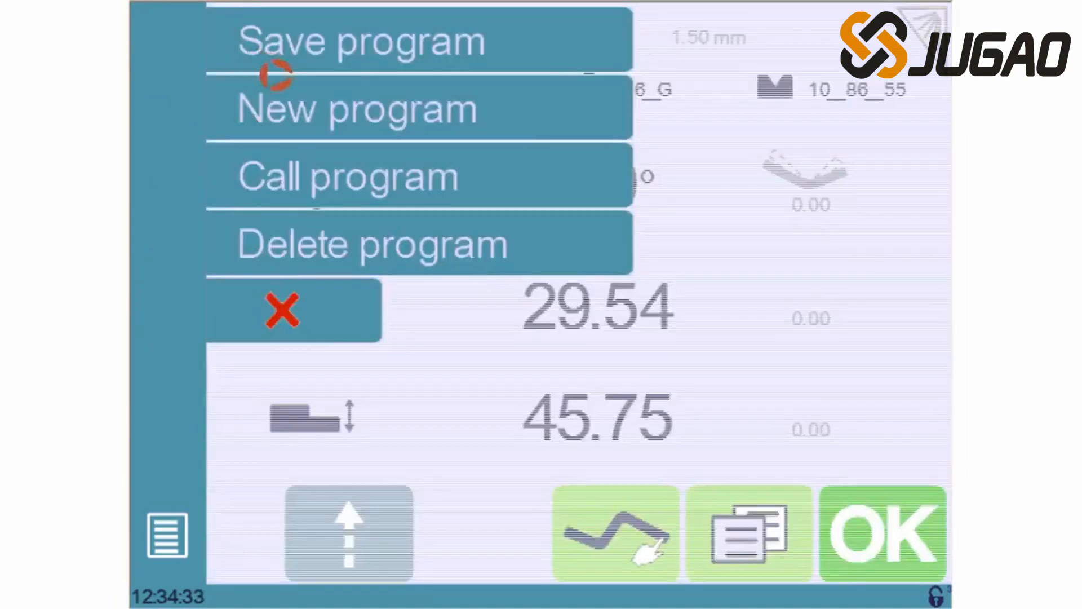
Create a new empty program P0 with a flat 200 mm Steel sheet, 1.00 mm thick
click(357, 108)
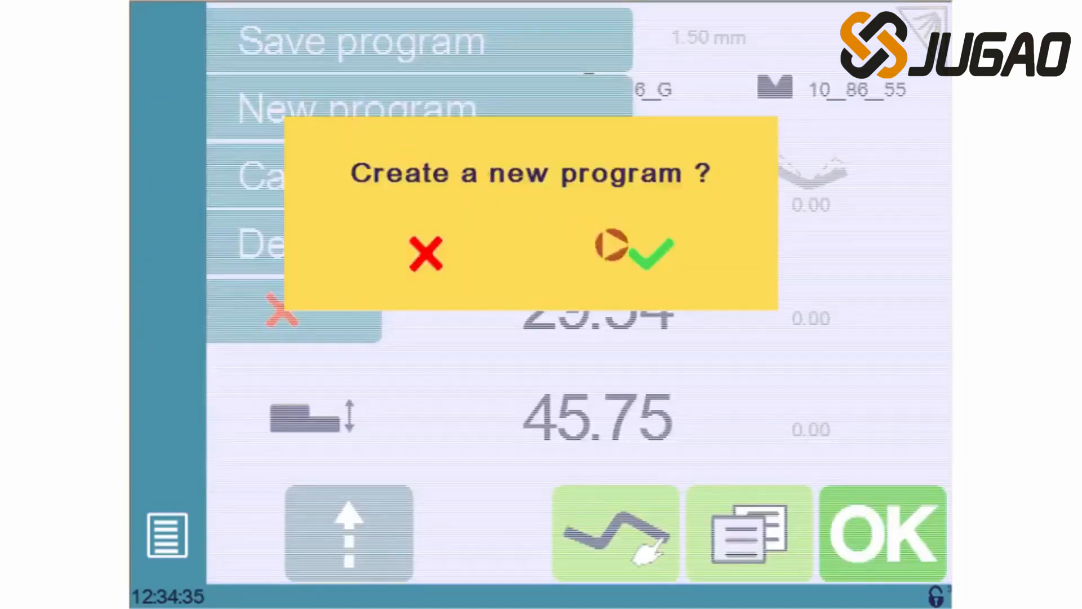
click(635, 251)
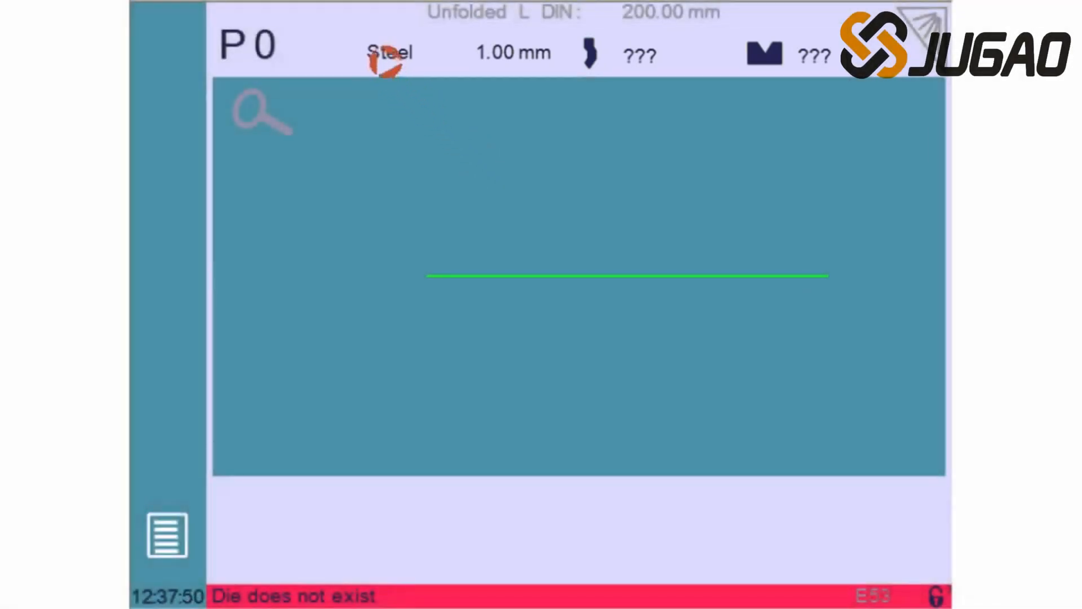
Set the sheet thickness to 2.00 mm and choose the 55_N punch
click(389, 53)
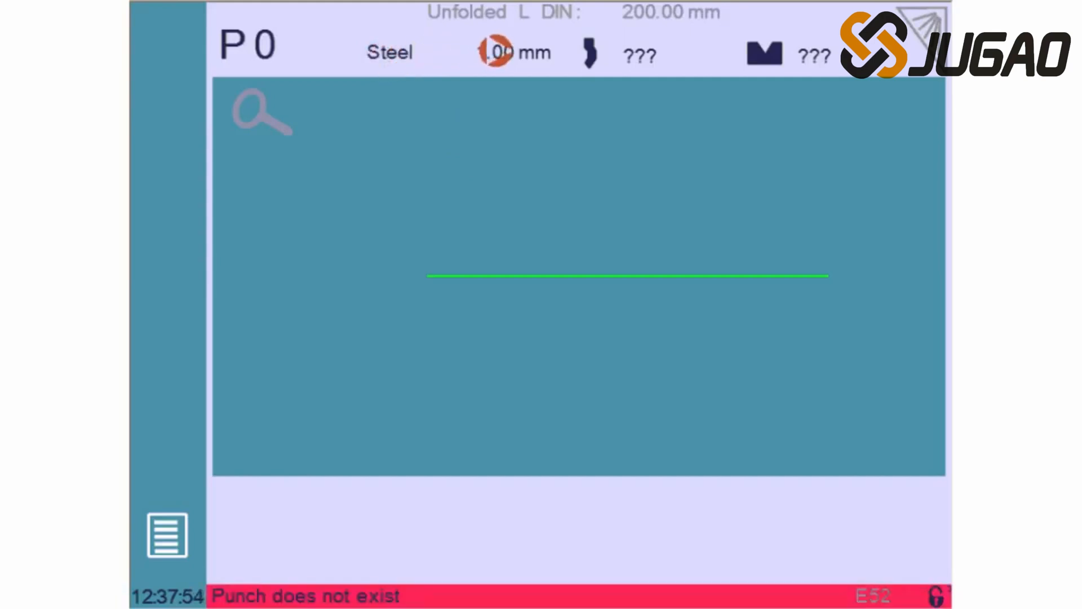
click(501, 52)
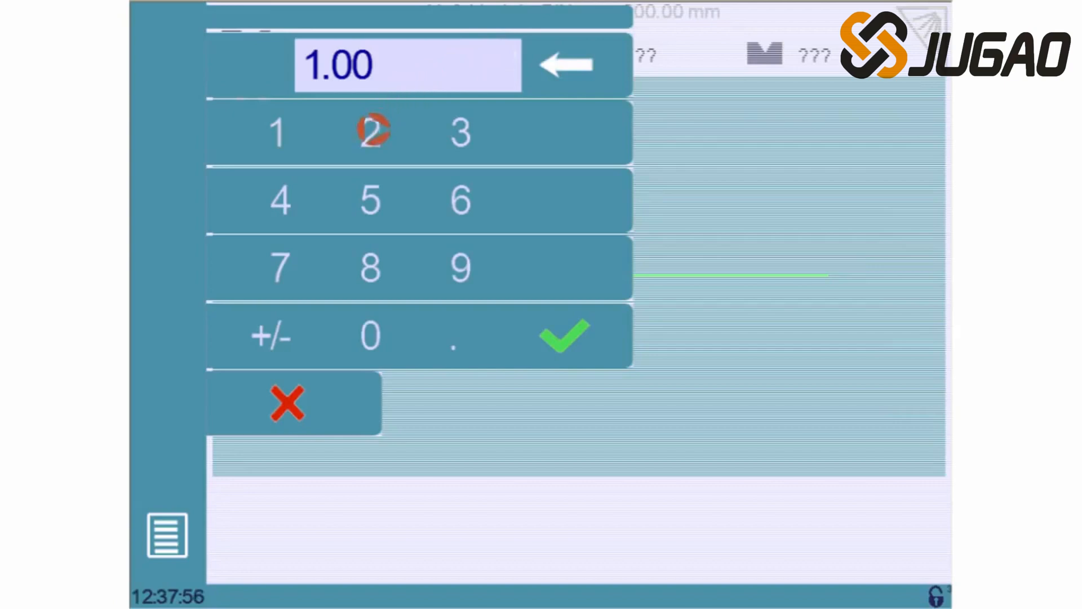
click(562, 337)
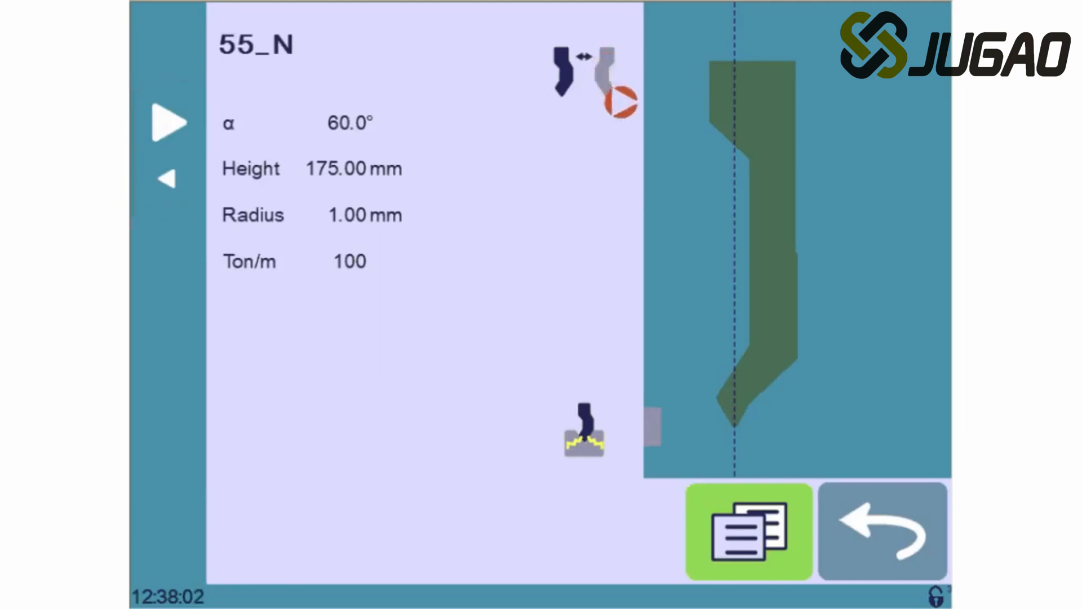
click(882, 530)
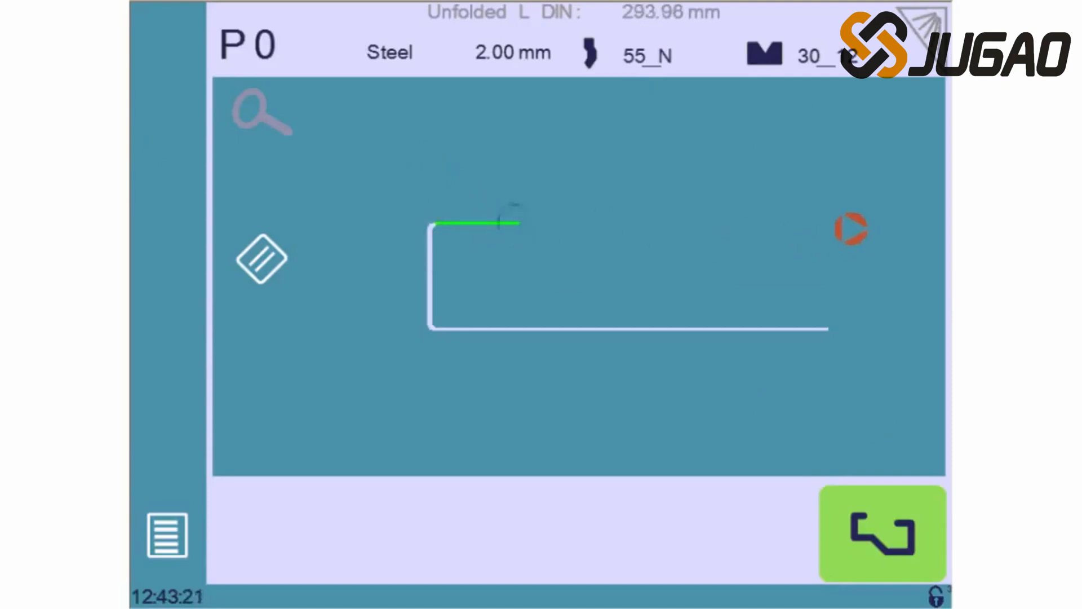
Add another bend at the profile's end to form the raised end flange
click(851, 229)
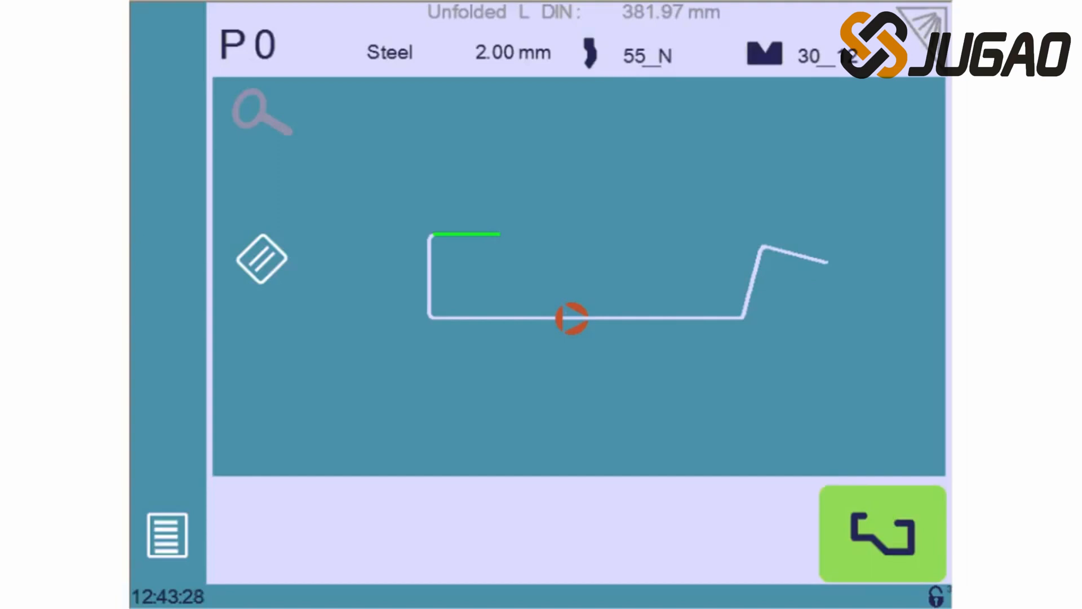
Change the base segment length from 200 mm to 55 mm
click(466, 235)
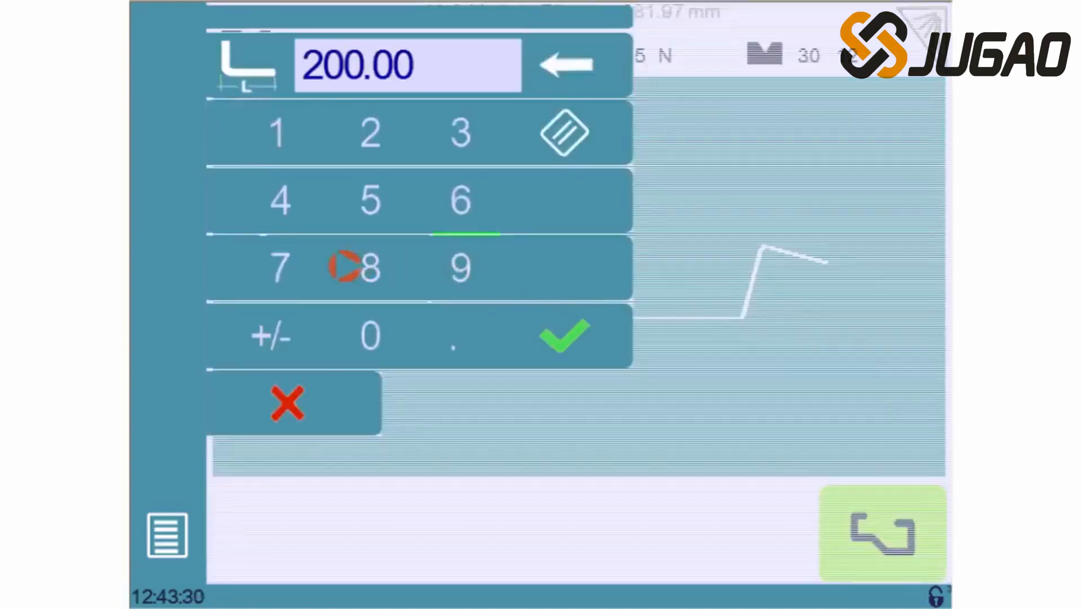
click(279, 269)
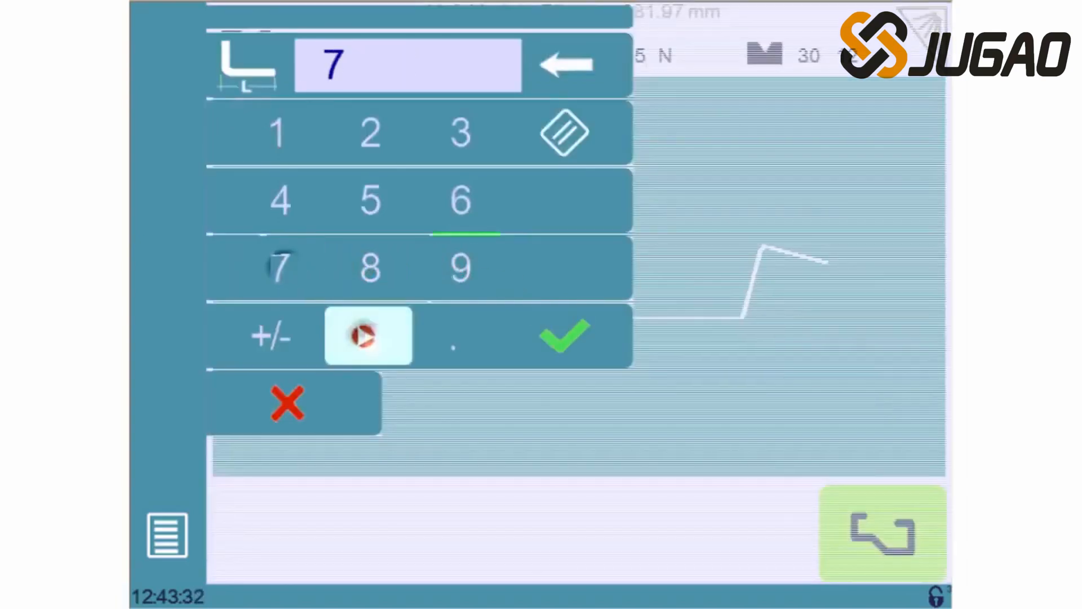
click(369, 336)
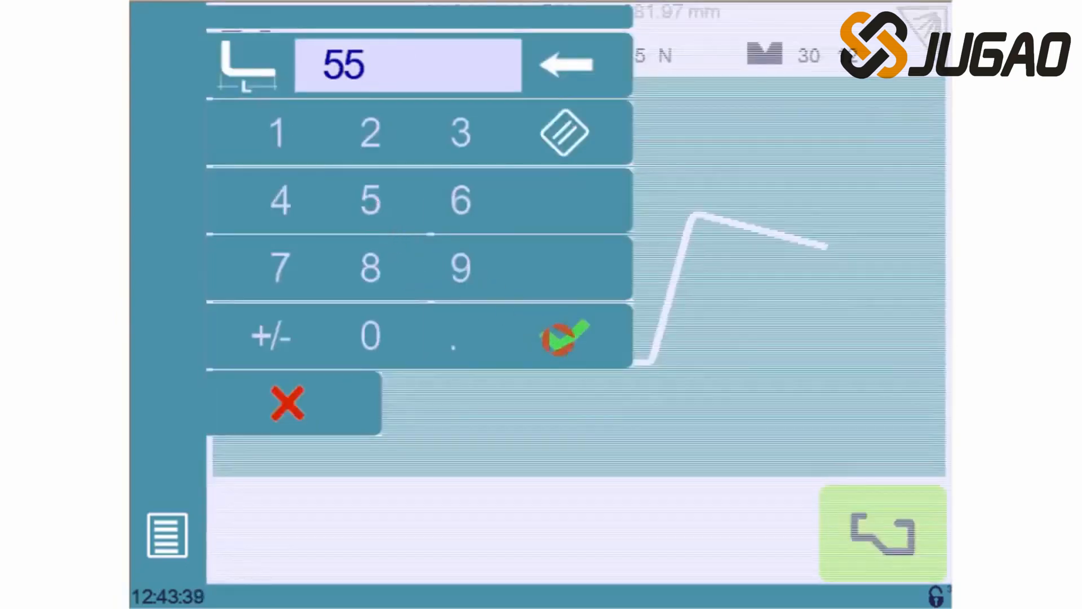
click(563, 336)
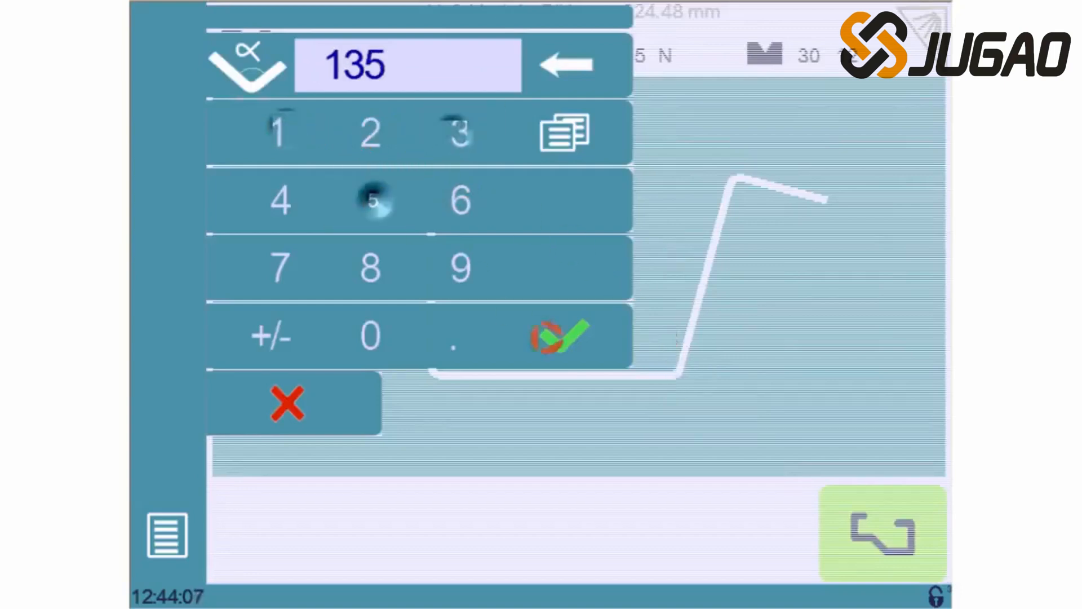
Set the two slope bends to 135° so the profile rises to a horizontal end flange
click(562, 337)
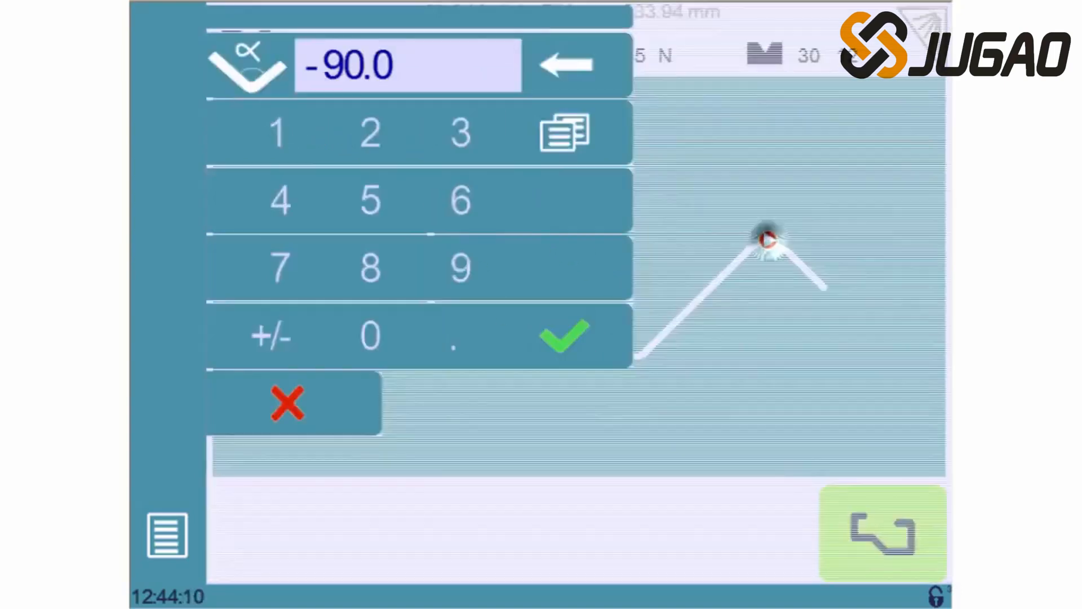
click(459, 131)
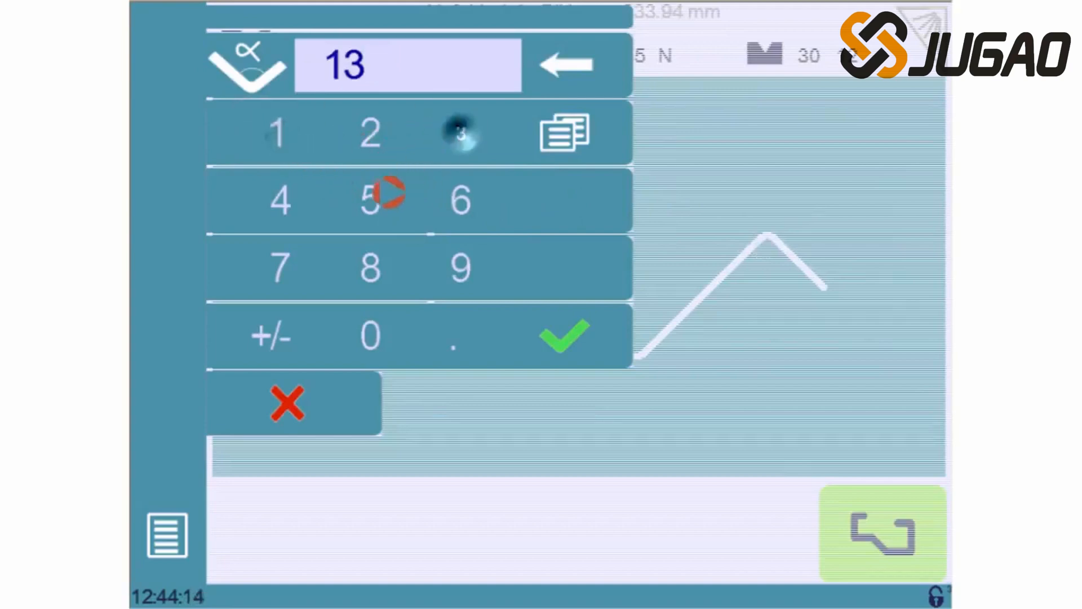
click(561, 337)
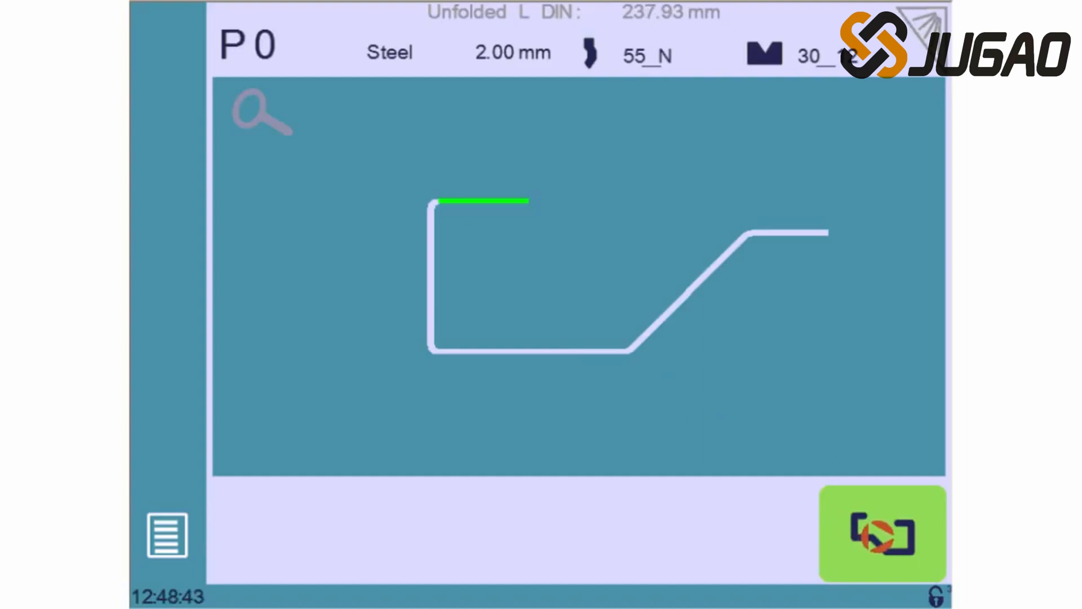
Number the corners as bends 1-4: top-left, bottom-left, upper slope, lower slope
click(882, 535)
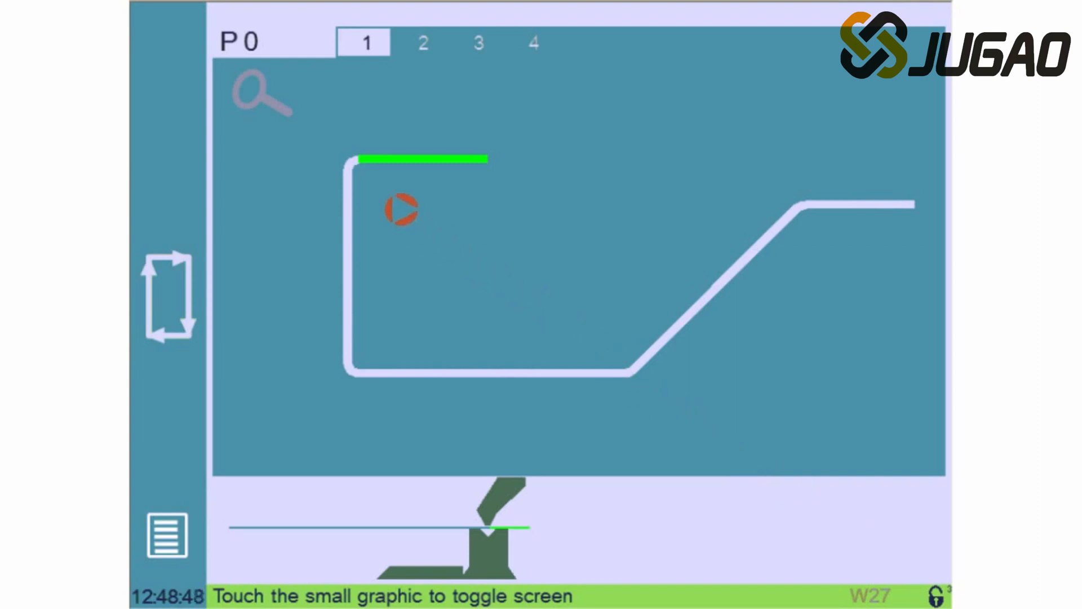
click(422, 43)
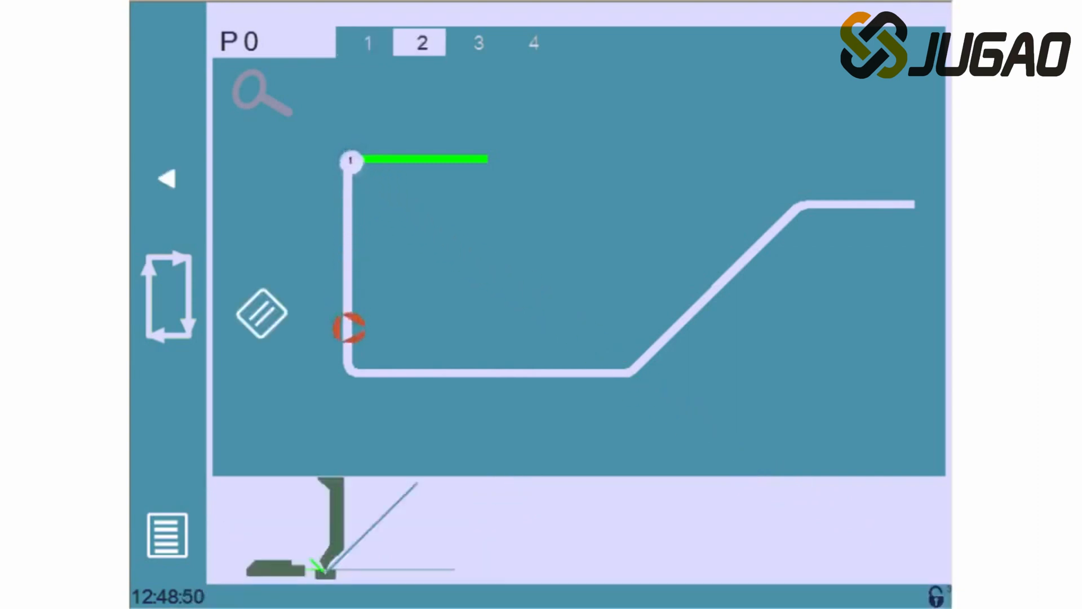
click(475, 43)
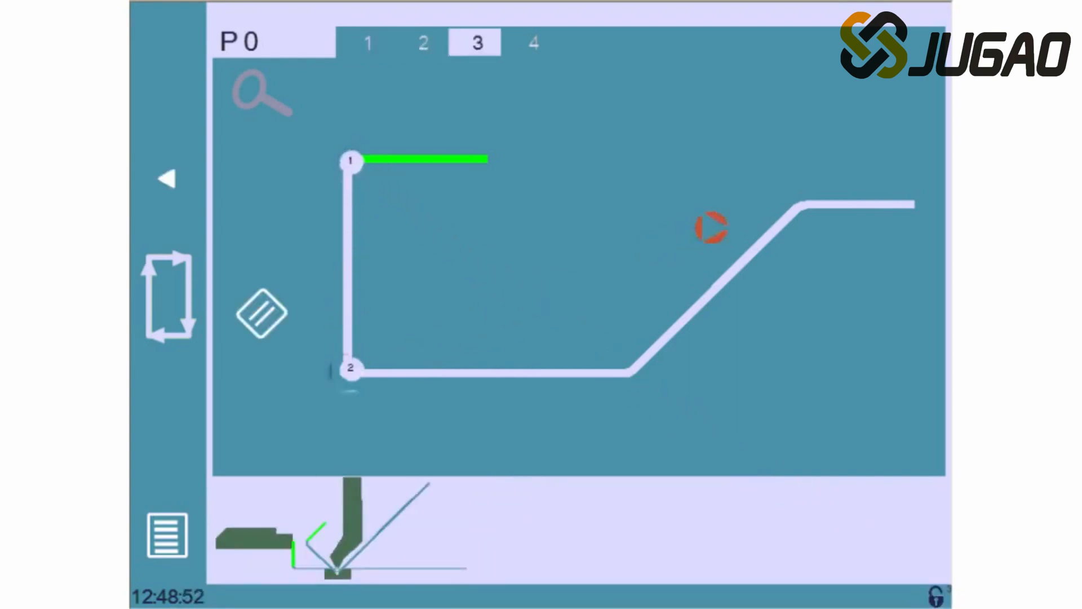
click(531, 42)
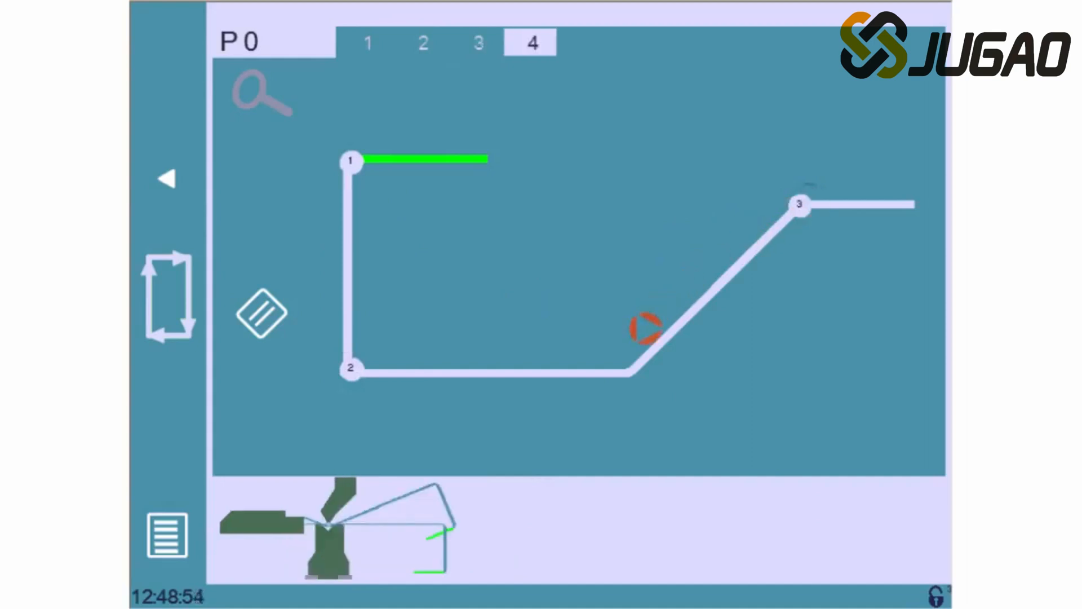
click(367, 41)
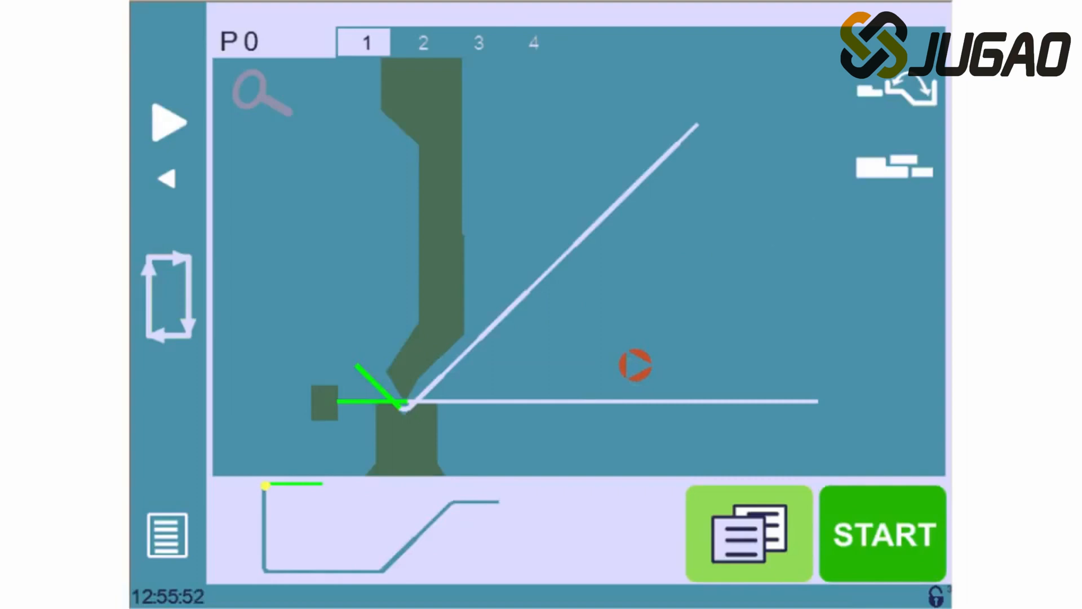
Show bend 1's data page: Steel 2.00 mm, 19 ton force, 800 mm length, 0.13 mm crowning
click(171, 123)
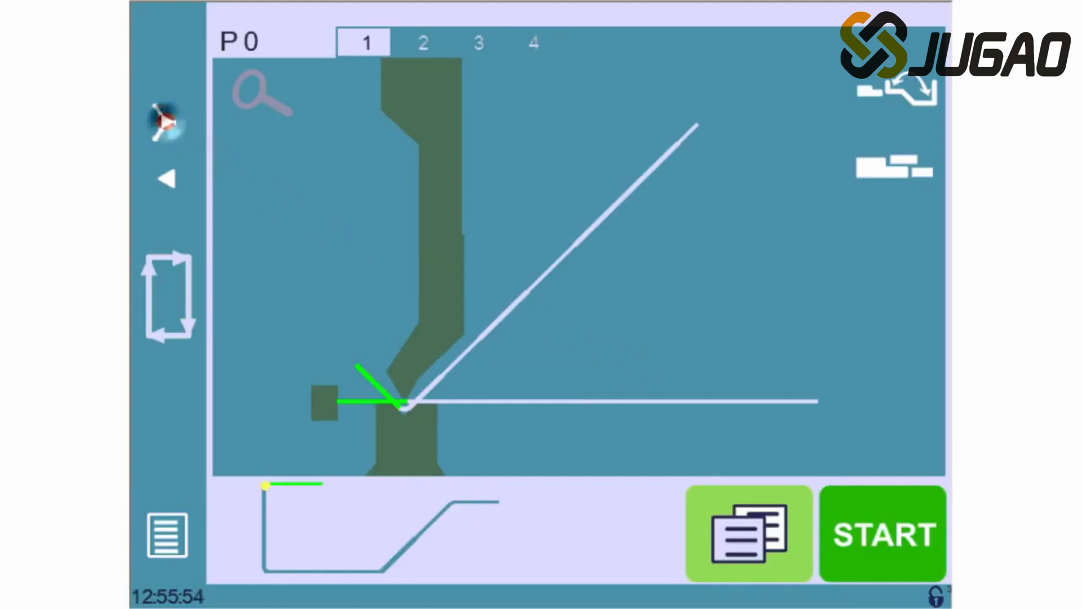
click(475, 43)
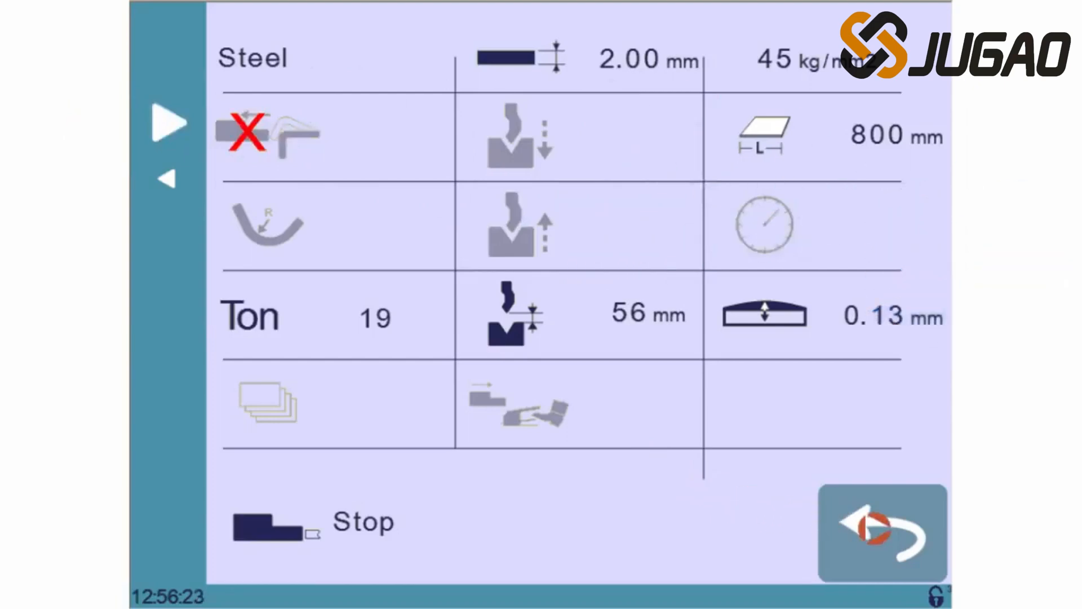
Return to the simulation and step back through bends 4 and 3 to bend 1
click(884, 532)
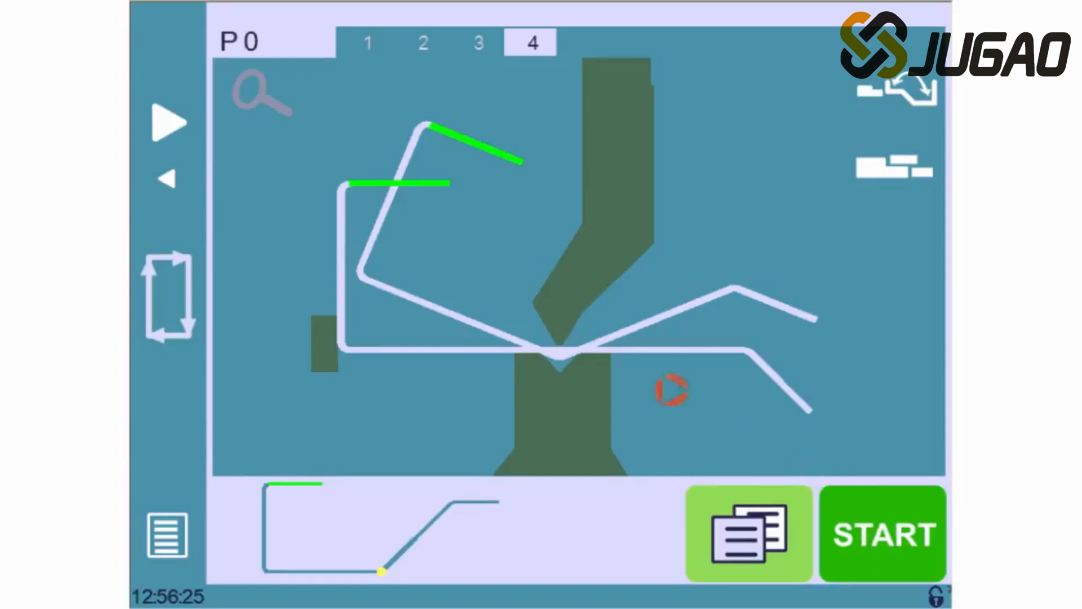
click(168, 179)
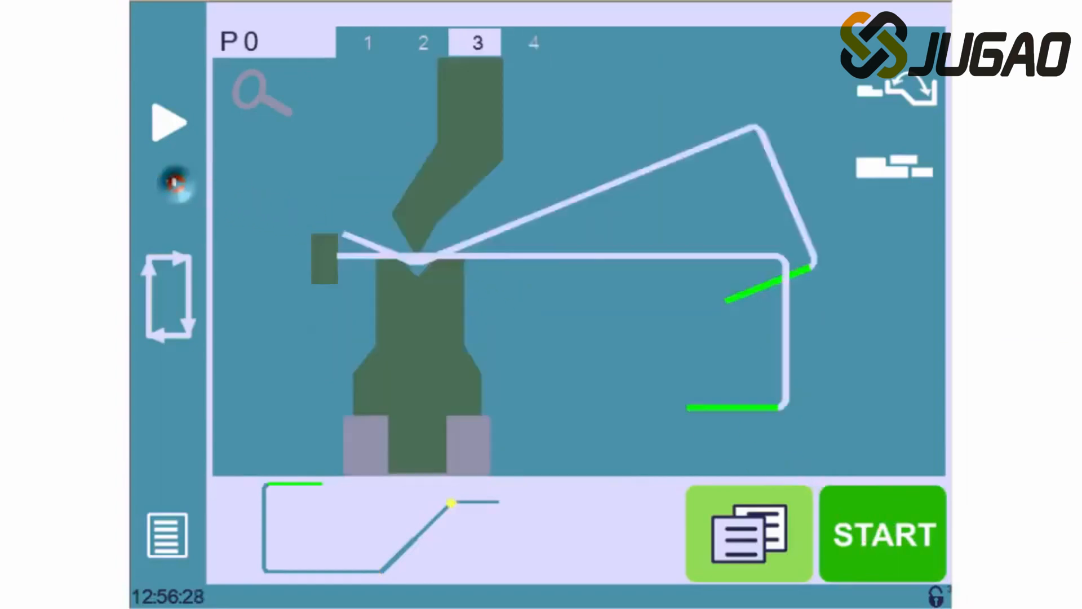
click(368, 43)
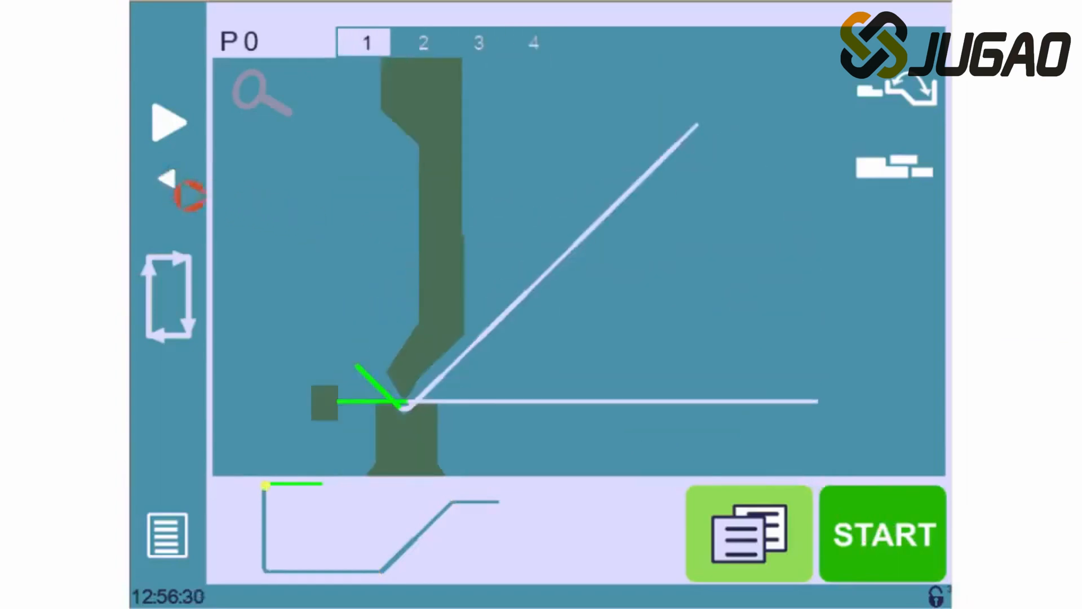
click(885, 534)
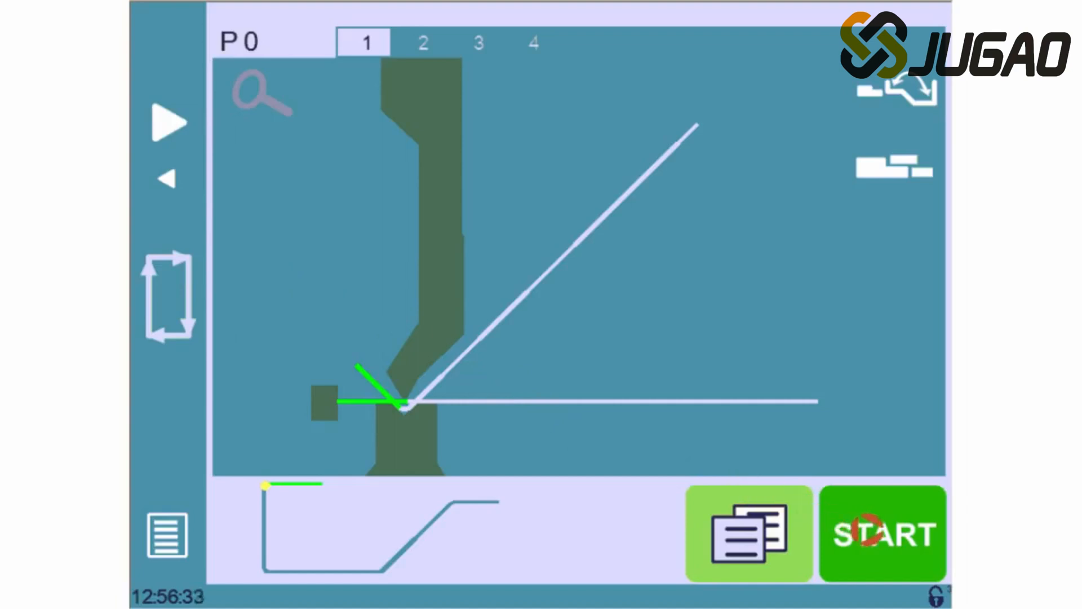
Start the program and confirm to begin bend 1, ram moving down
click(885, 535)
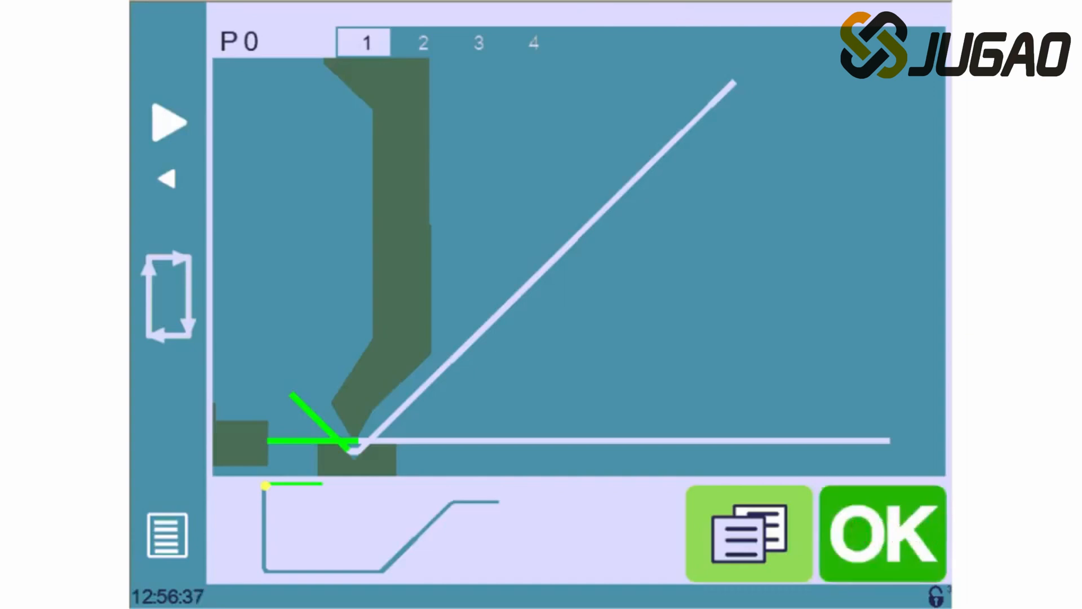
click(882, 534)
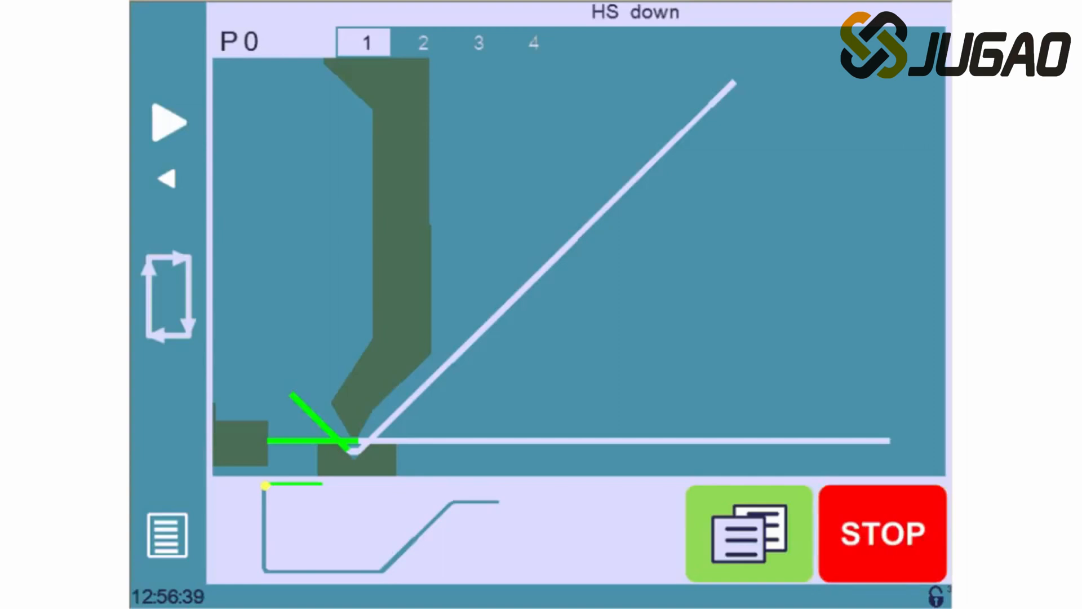